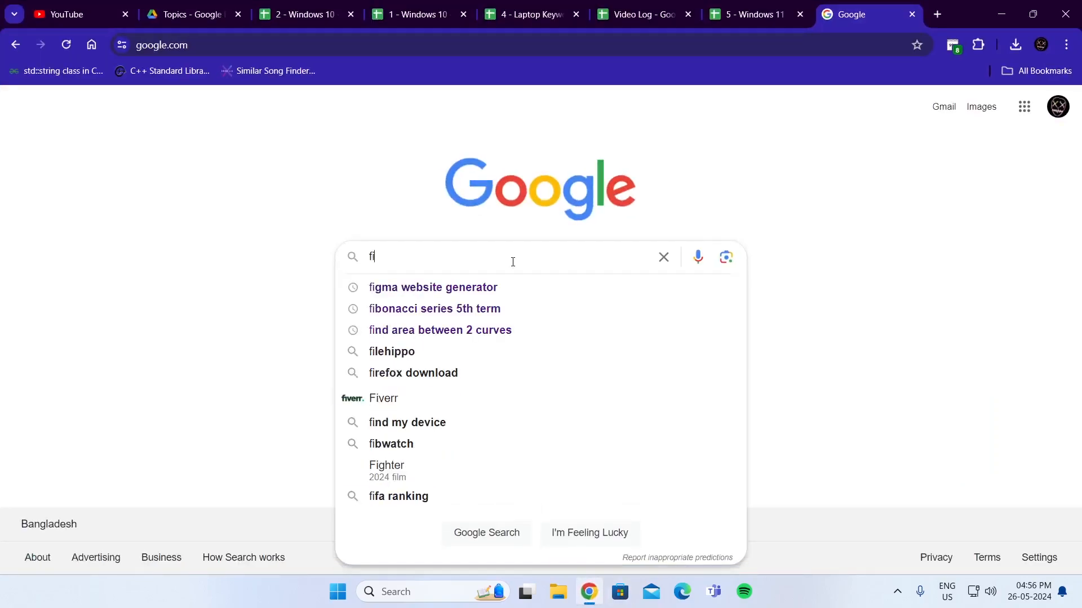
- Search Google for 'filehippo' and go to the FileHippo.com website
click(392, 351)
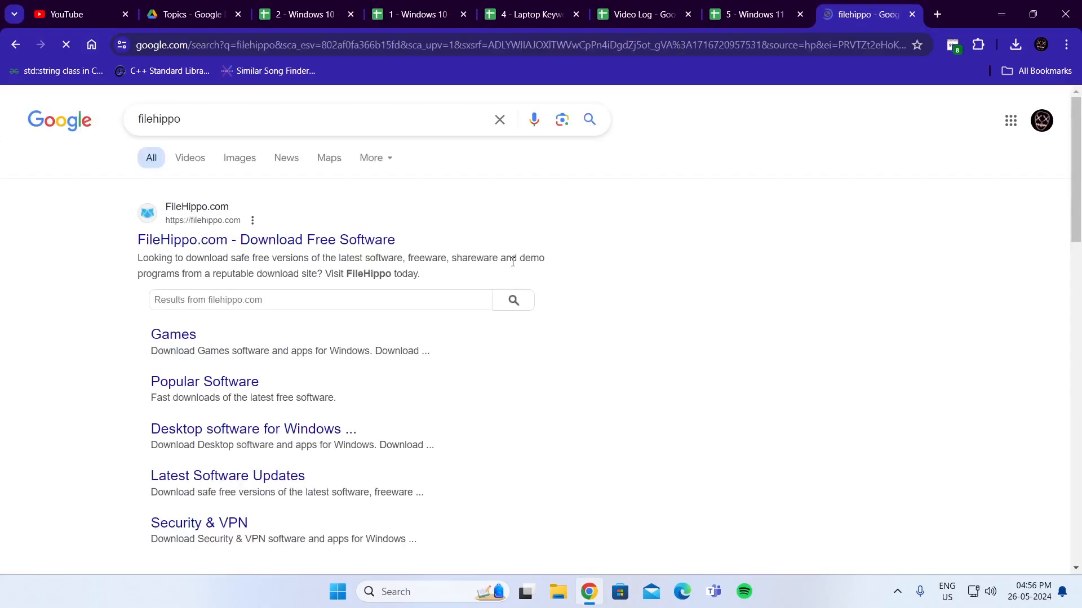
click(266, 240)
text(v)
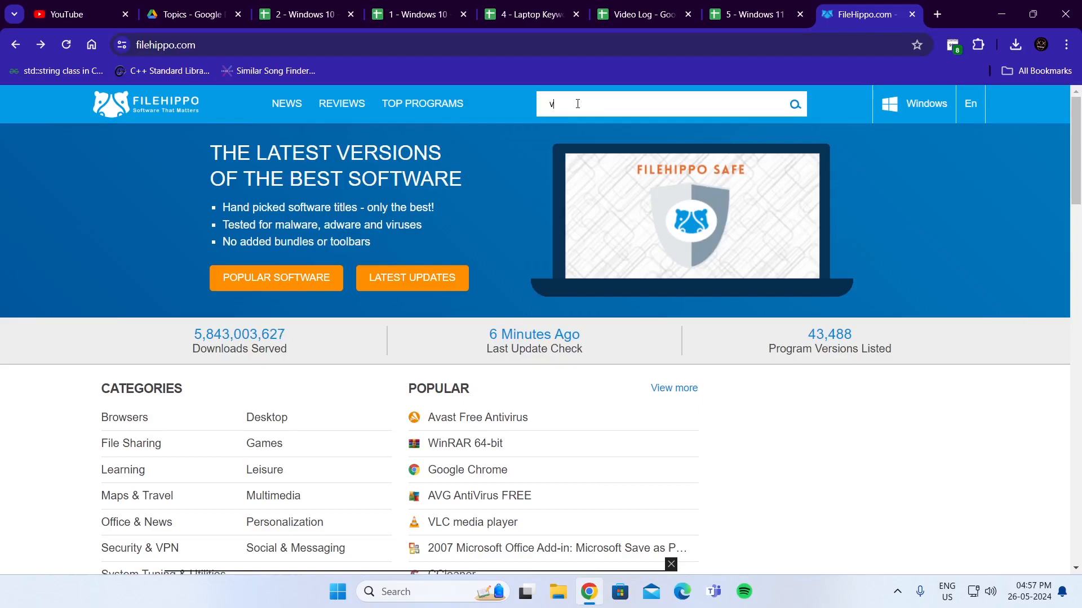
- Search FileHippo for 'vmware' and go to the VMware Workstation Player download page
key(Enter)
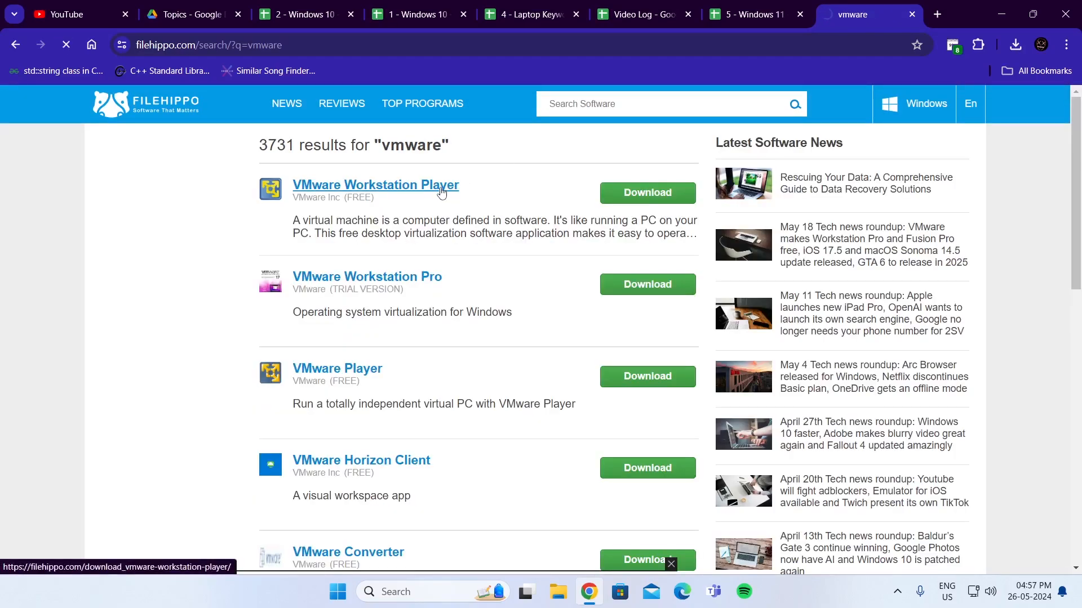
click(375, 185)
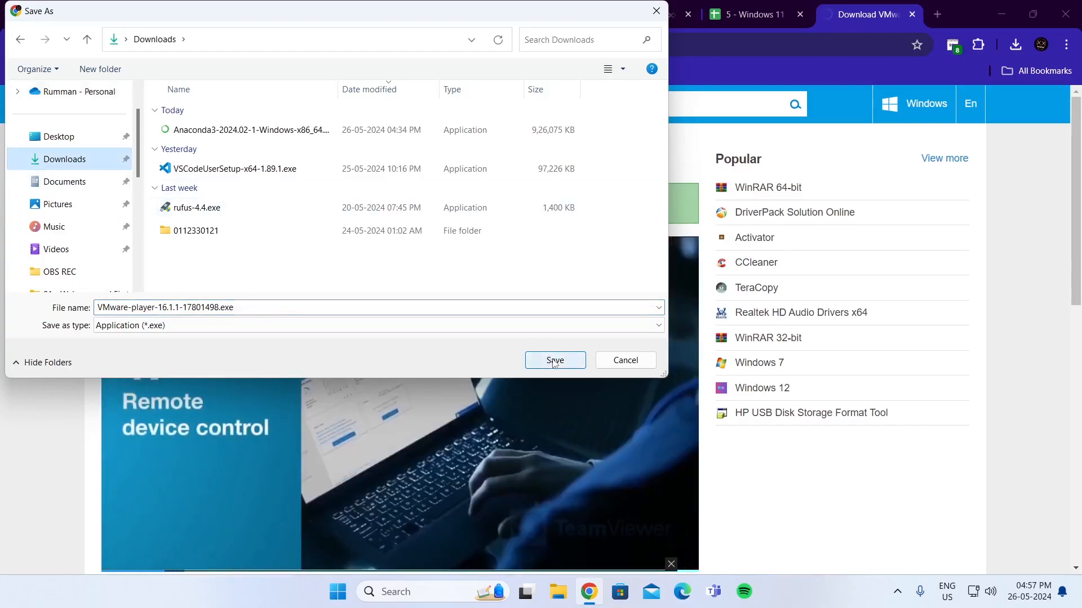
- Save VMware-player-16.1.1-17801498.exe to Downloads and run the installer
click(555, 360)
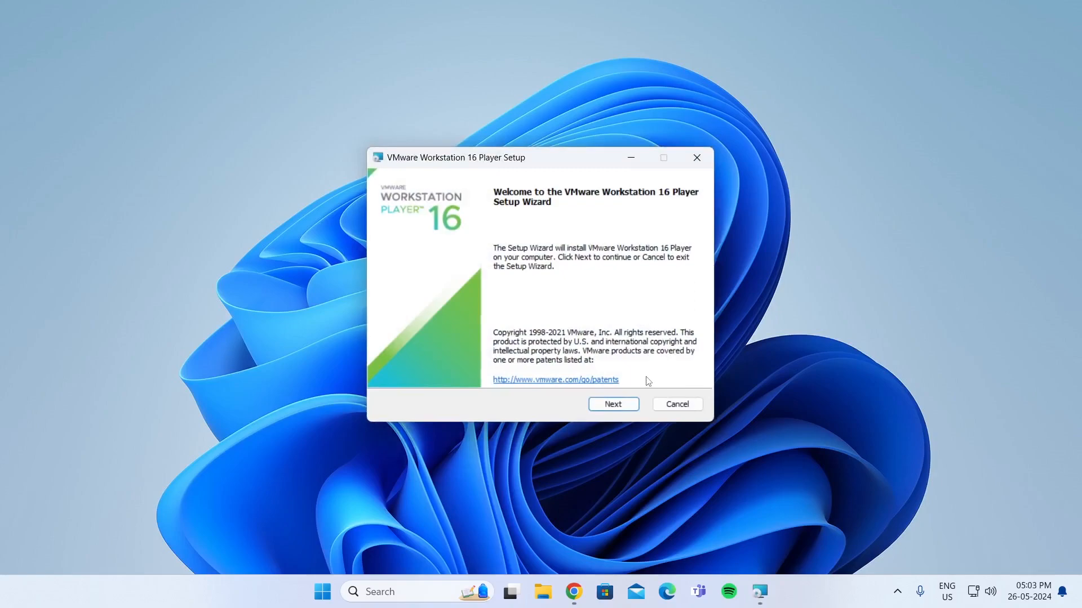
- Get past the setup welcome page and accept the VMware license agreement
click(613, 404)
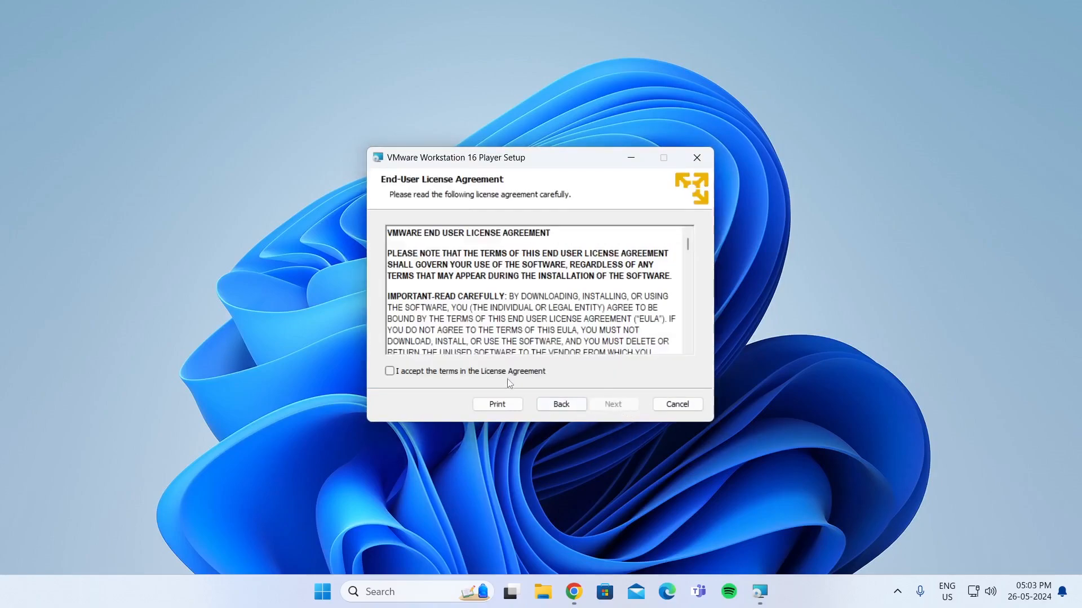
click(390, 370)
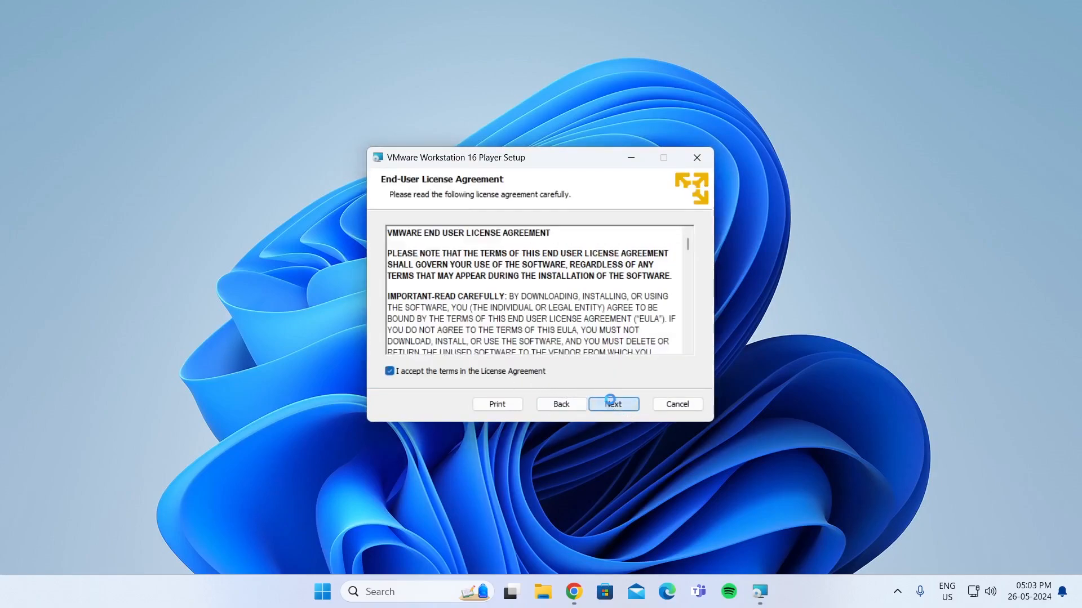
click(613, 404)
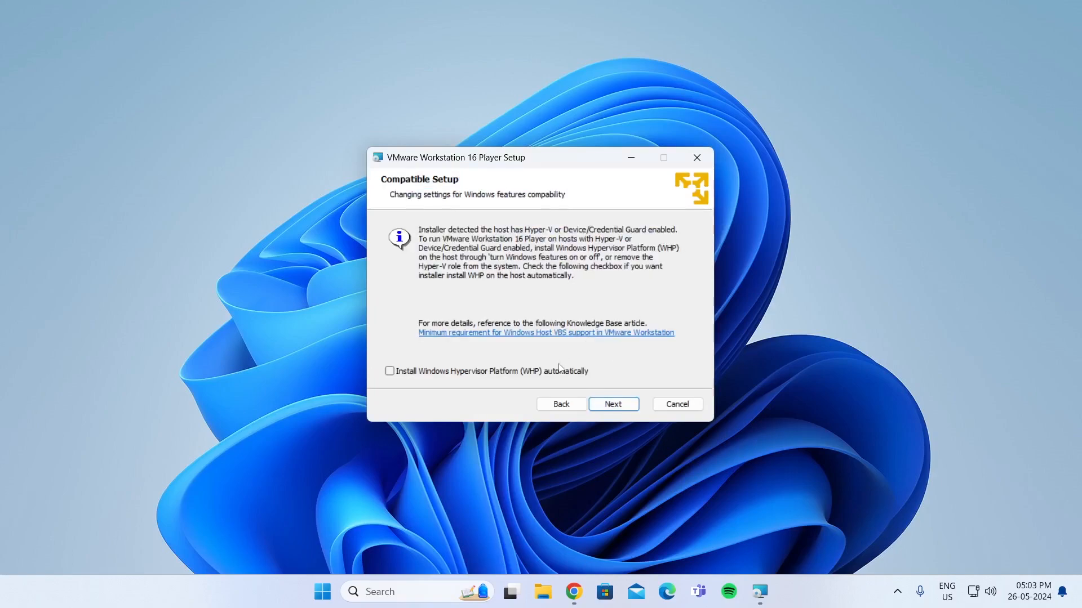
- Keep the defaults: install to F:\VMware\, with desktop and Start menu shortcuts
click(613, 404)
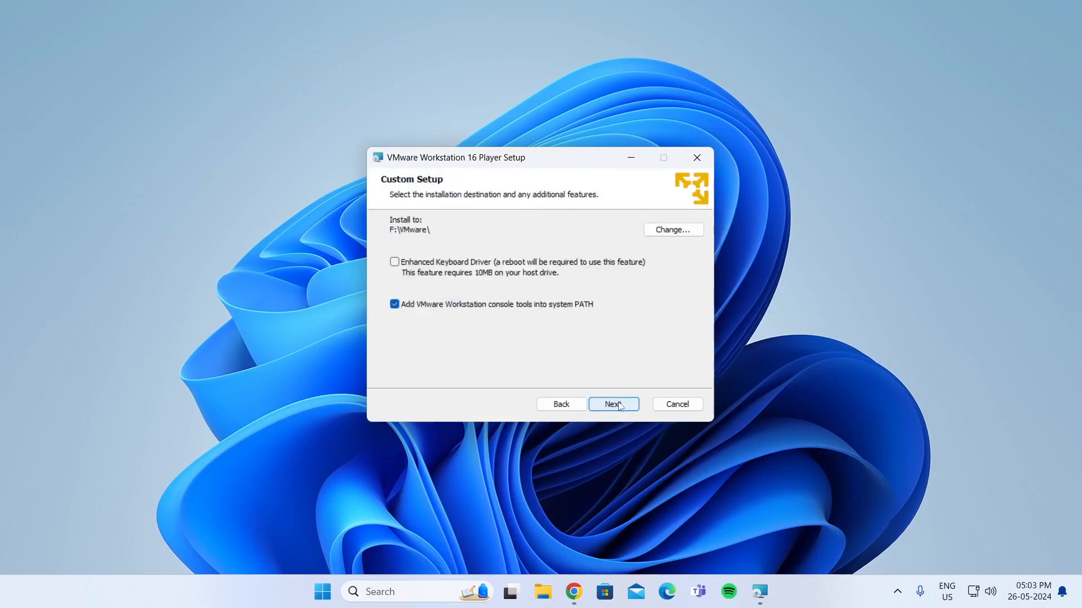
click(613, 404)
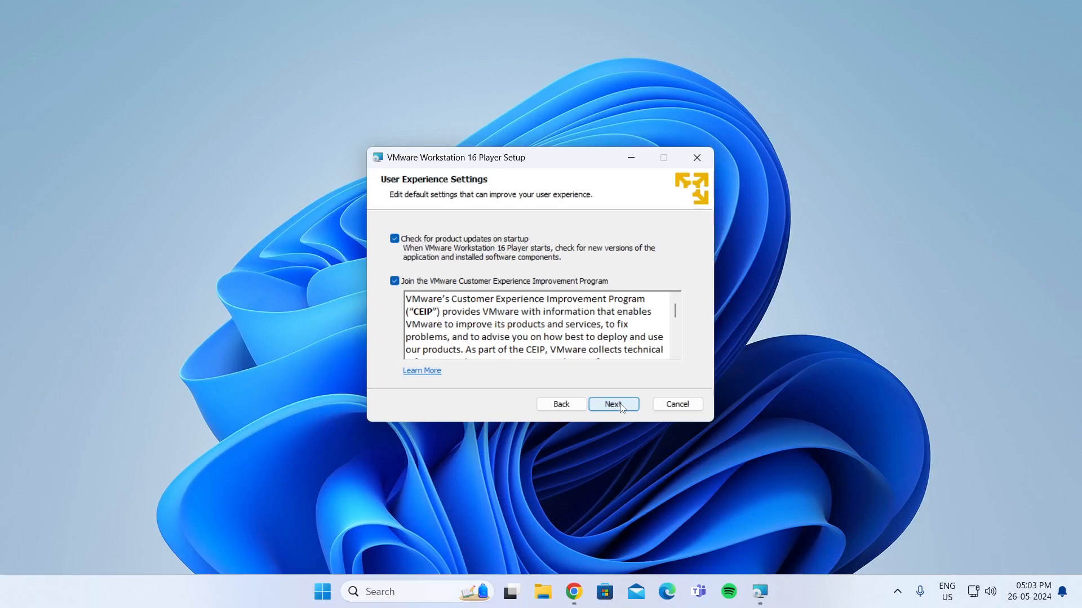
click(613, 404)
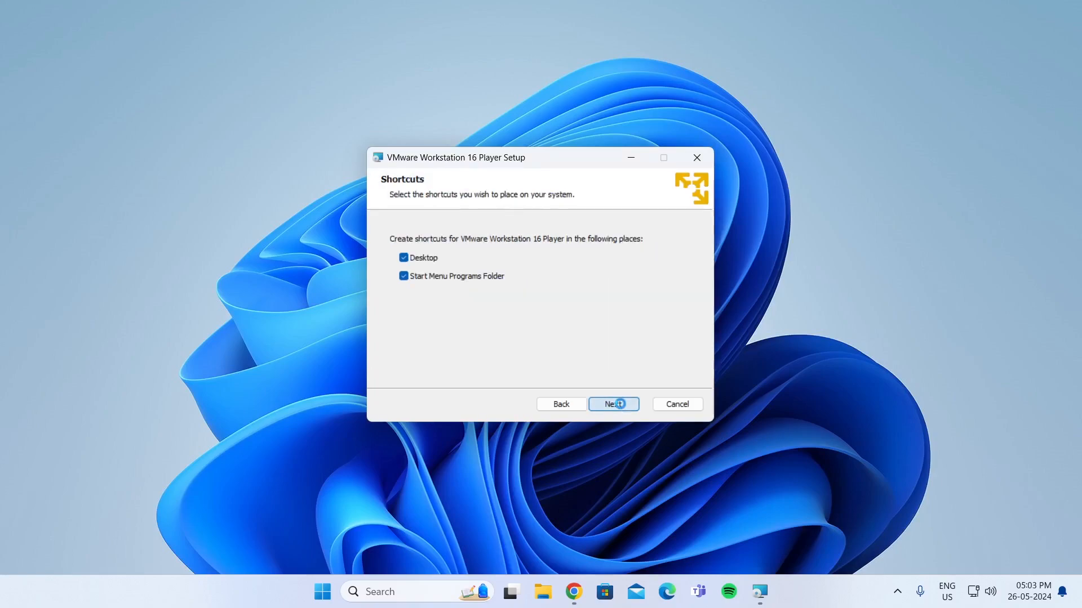
click(614, 404)
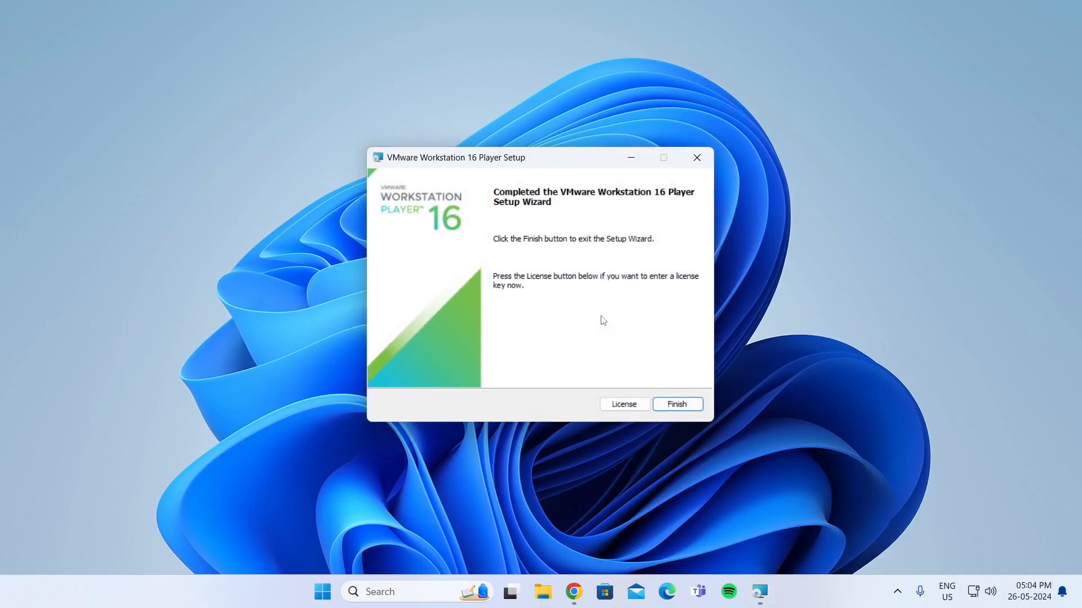
- Close the VMware Workstation 16 Player Setup Wizard once installation completes
click(677, 404)
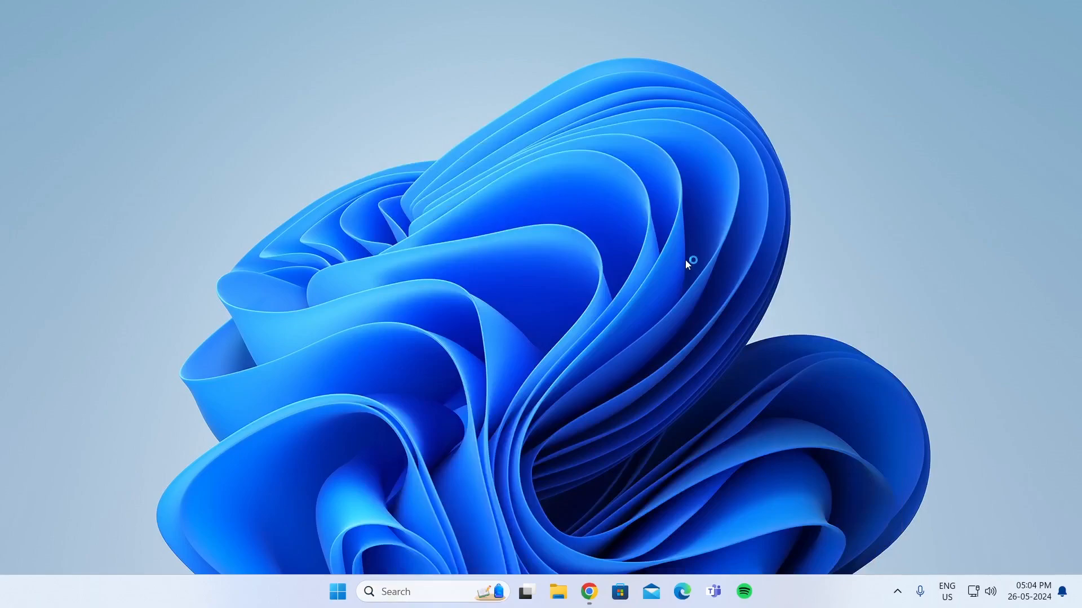
- Start VMware Workstation 16 Player with 'Use for free for non-commercial use' selected
click(759, 592)
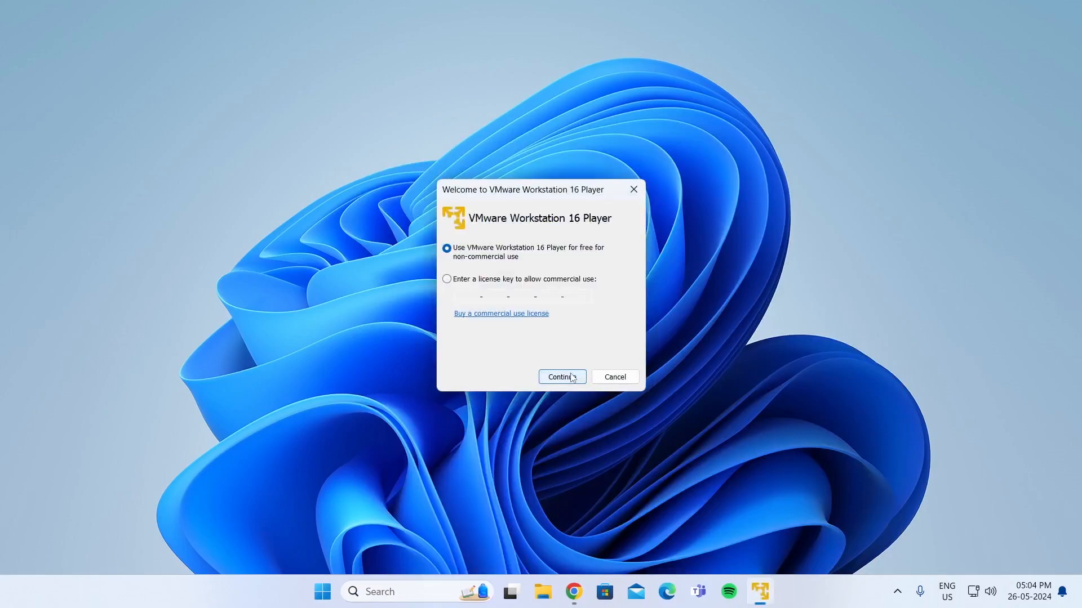
click(562, 377)
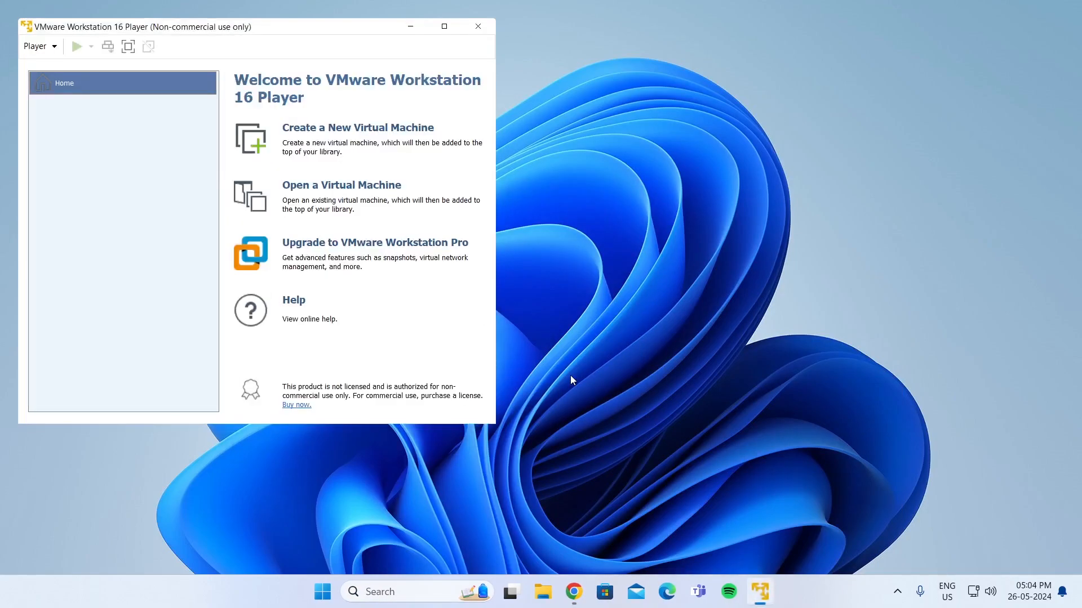
mouse_move(226, 13)
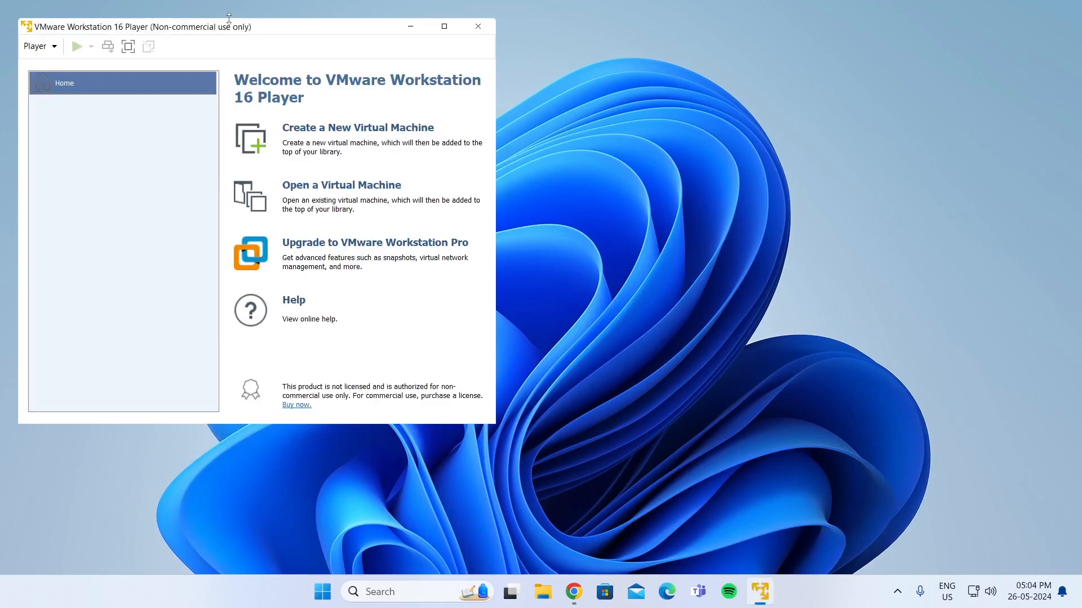
mouse_move(240, 33)
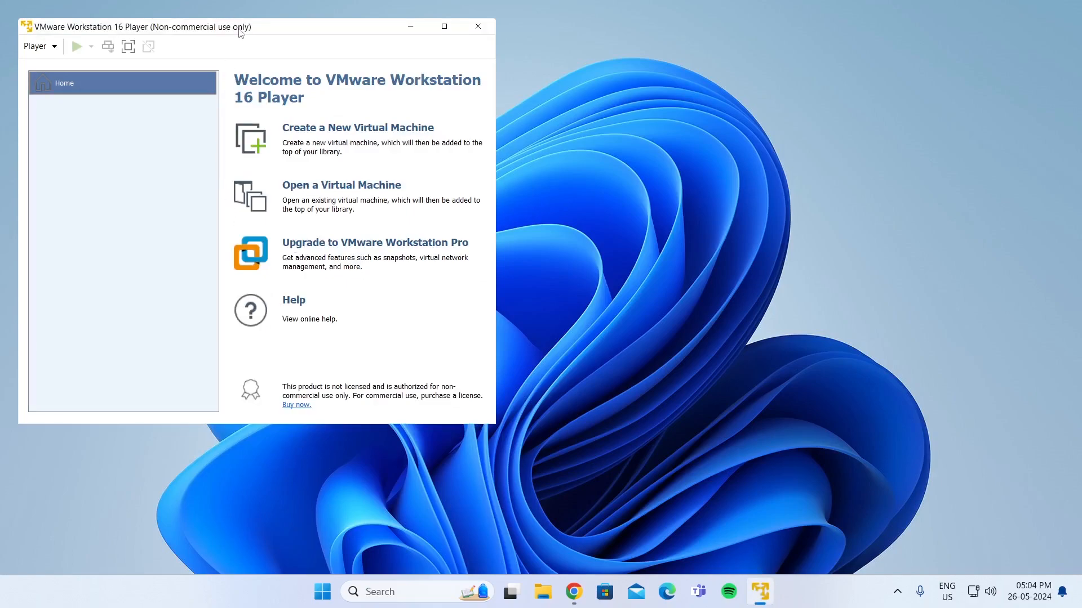